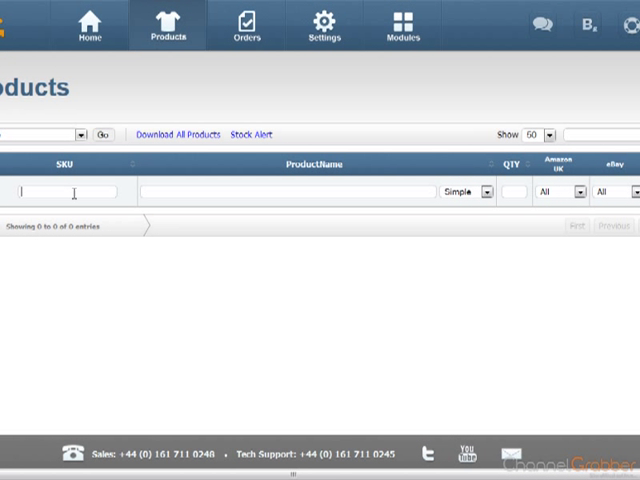
Enter SKU Cars2_Plate, product name Disney cars 2 placemat and quantity 4 in the new row
{"action": "type", "text": "Cars2_Plateset01"}
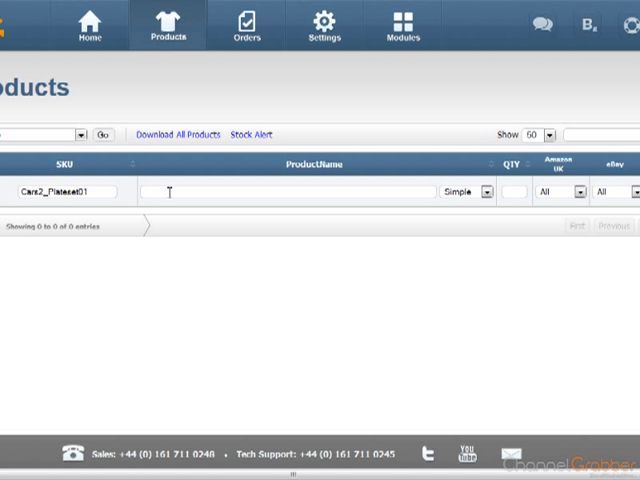
{"action": "type", "text": "Disney"}
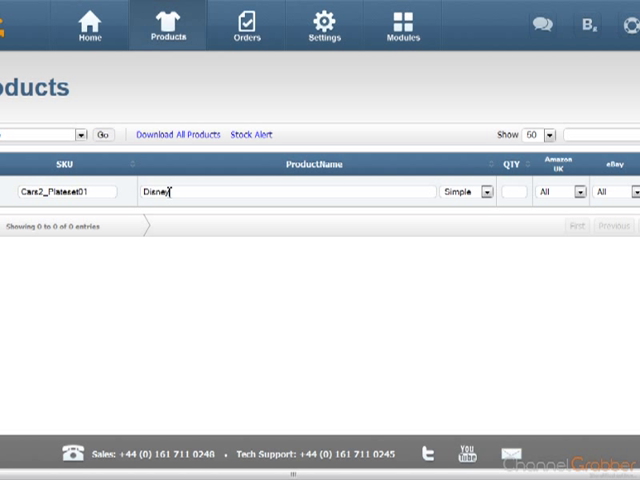
{"action": "type", "text": "cars 2 plateset"}
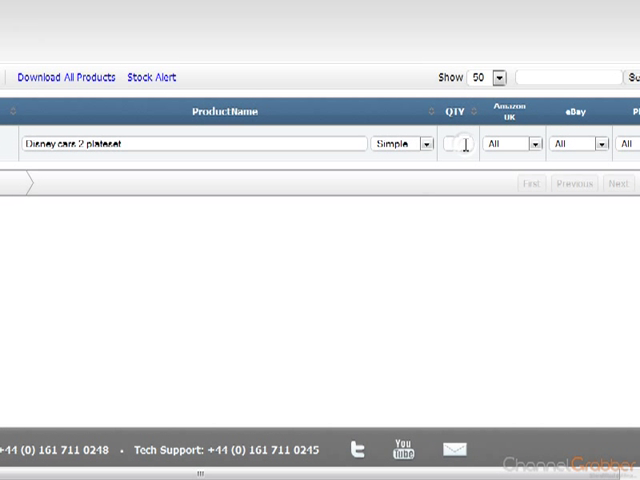
{"action": "type", "text": "4"}
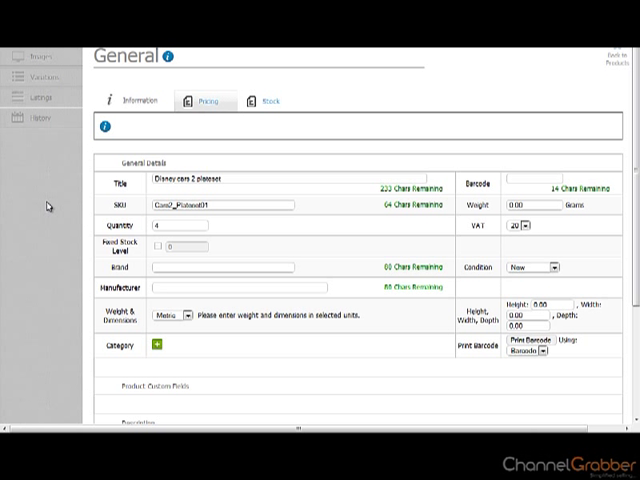
{"action": "left_click", "coordinate": [140, 100]}
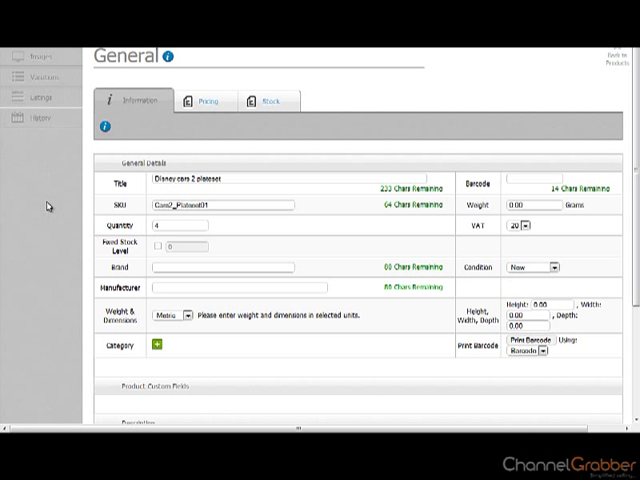
{"action": "mouse_move", "coordinate": [400, 306]}
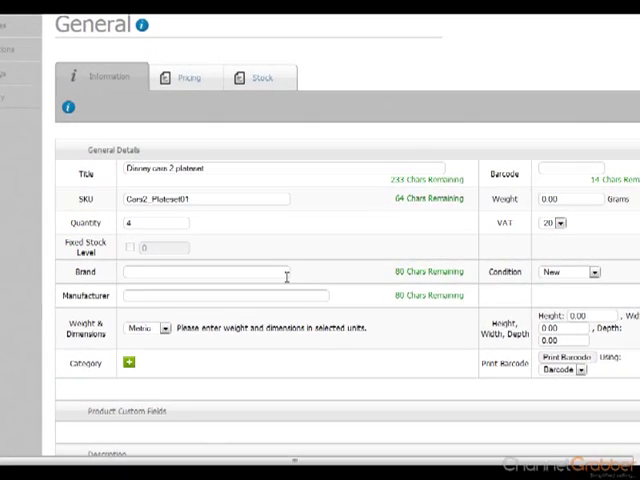
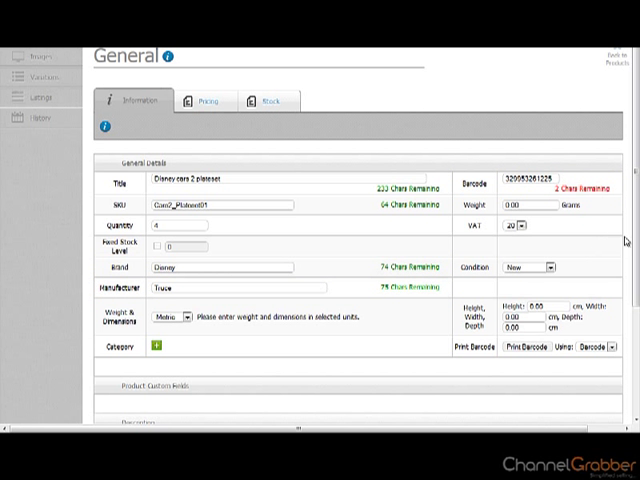
{"action": "scroll", "scroll_direction": "down", "scroll_amount": 3}
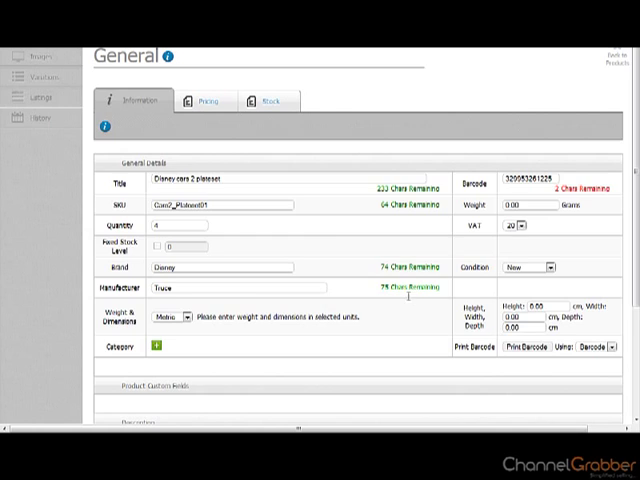
Set the placemat's anchor price to 6.99 on the Pricing page
{"action": "left_click", "coordinate": [208, 100]}
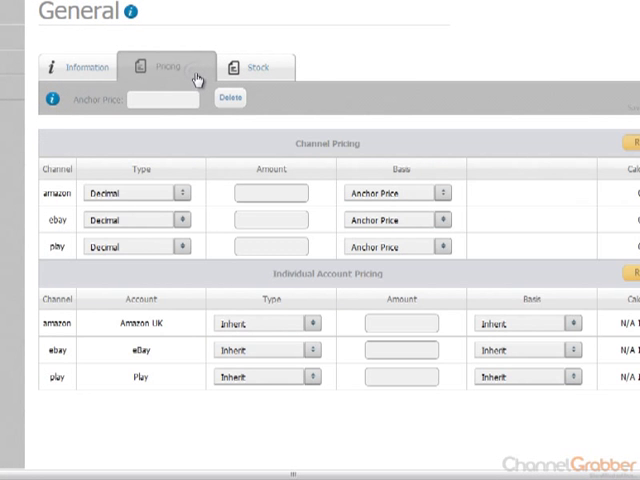
{"action": "type", "text": "1"}
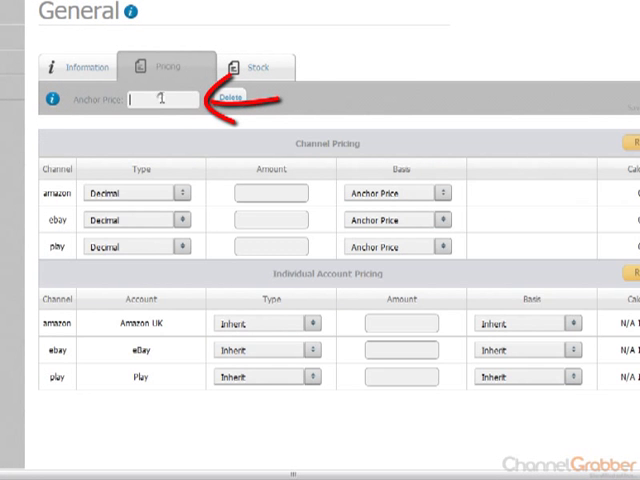
{"action": "type", "text": "6.99"}
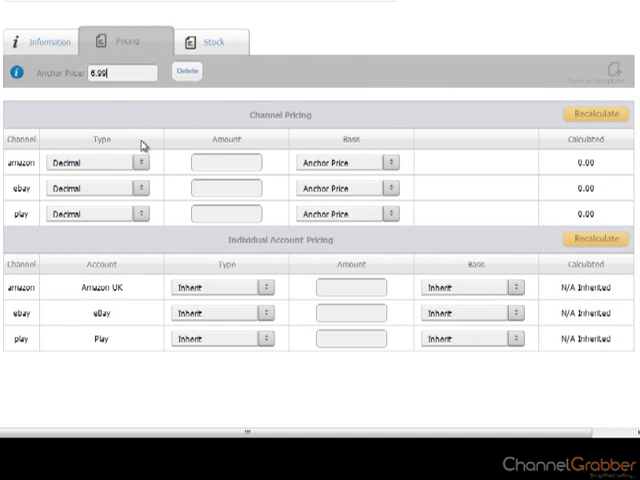
Make the Amazon price a 10% markup on the anchor and recalculate
{"action": "left_click", "coordinate": [96, 162]}
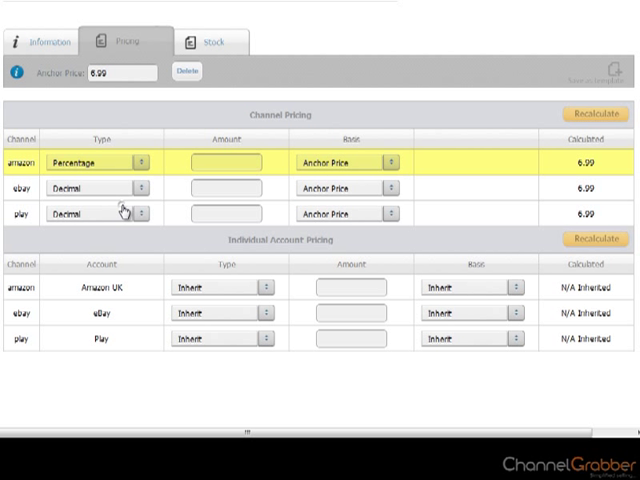
{"action": "type", "text": "10"}
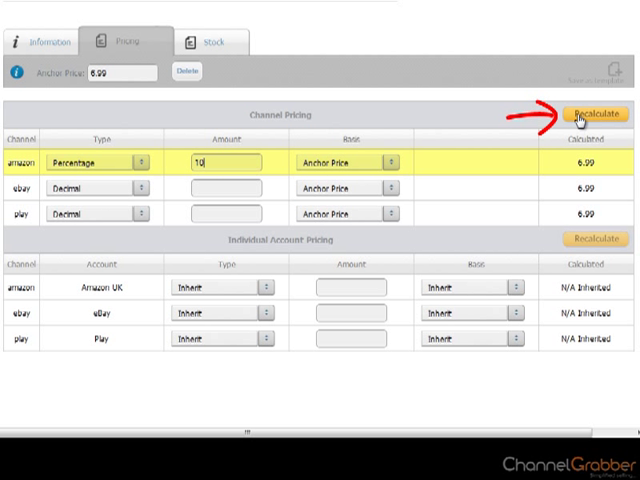
{"action": "left_click", "coordinate": [596, 112]}
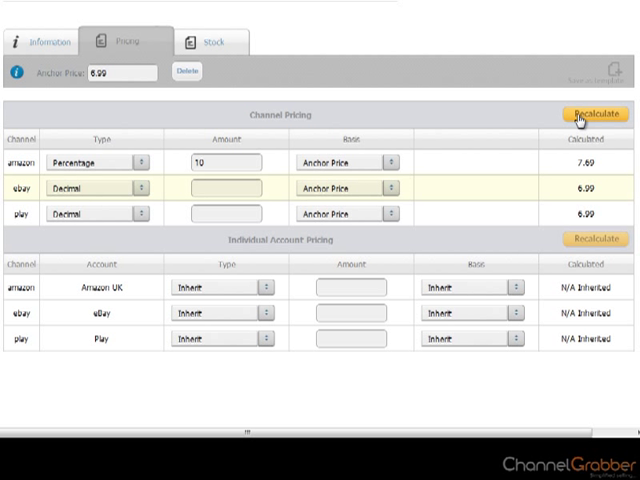
Give eBay a -1.50 adjustment from the anchor and update the calculated prices
{"action": "left_click", "coordinate": [222, 188]}
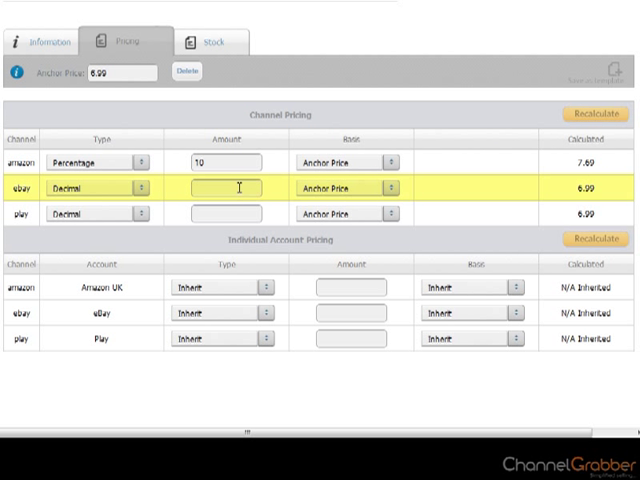
{"action": "type", "text": "-1"}
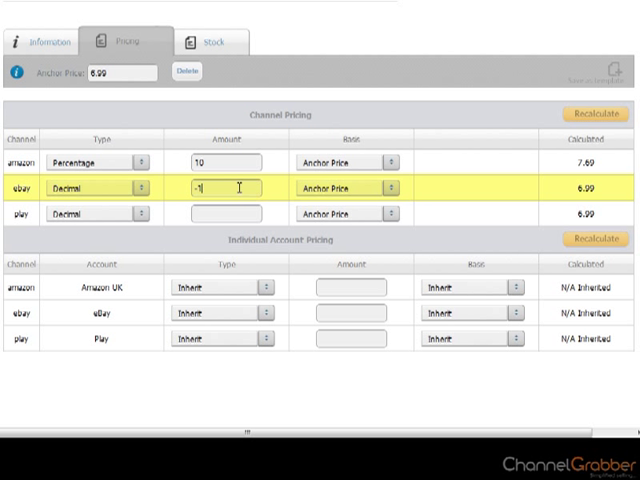
{"action": "type", "text": ".50"}
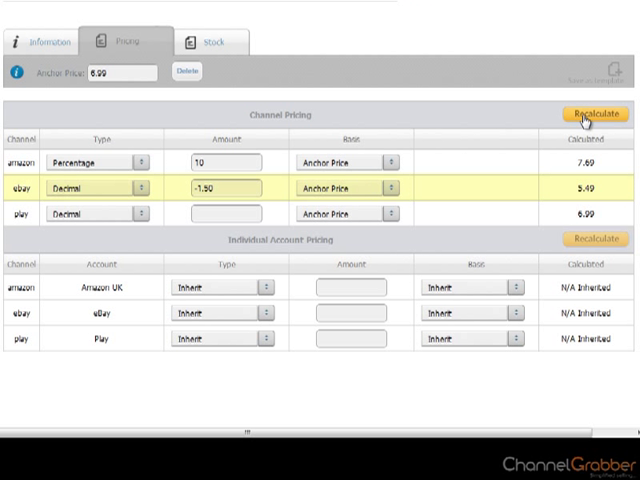
{"action": "left_click", "coordinate": [224, 212]}
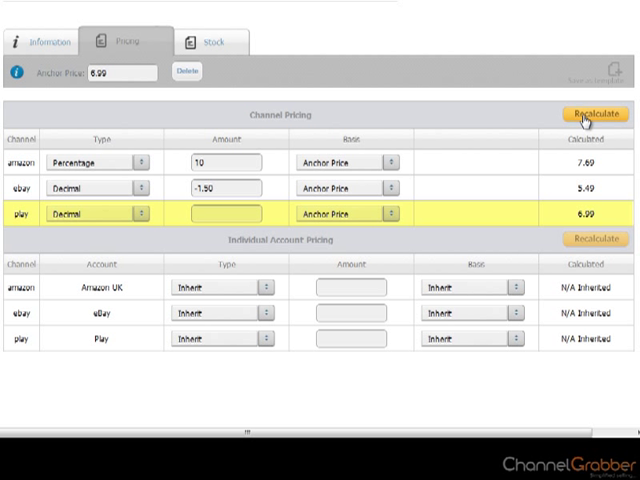
{"action": "mouse_move", "coordinate": [488, 126]}
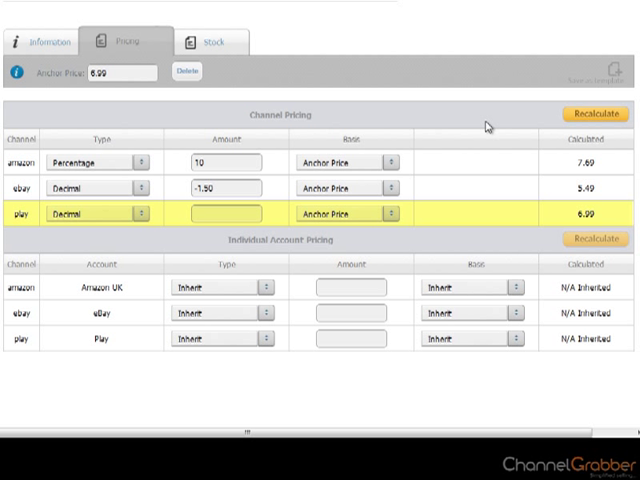
Set the Play channel to a fixed price of 7.99
{"action": "left_click", "coordinate": [96, 212]}
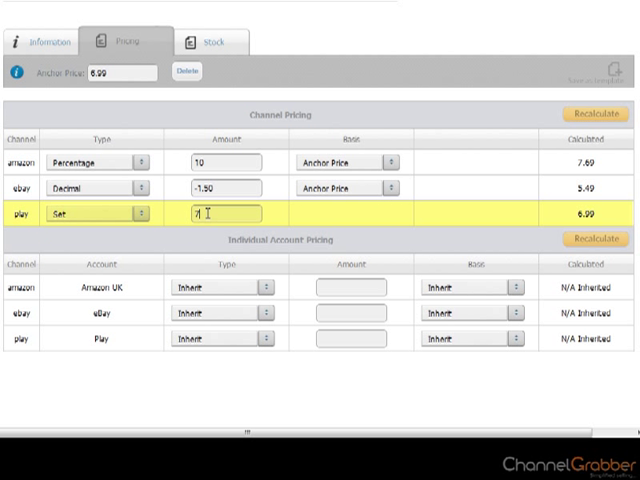
{"action": "type", "text": ".99"}
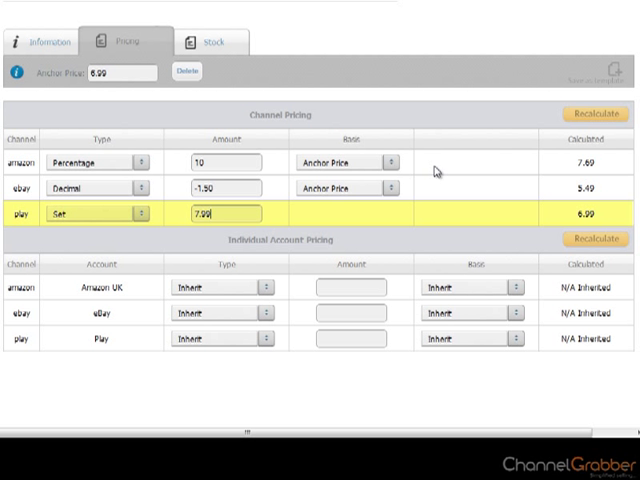
{"action": "left_click", "coordinate": [596, 112]}
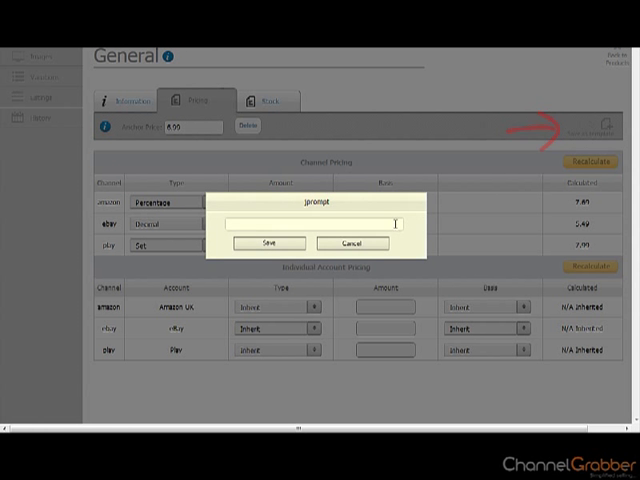
Save the channel pricing under a name starting with Disney_
{"action": "type", "text": "U"}
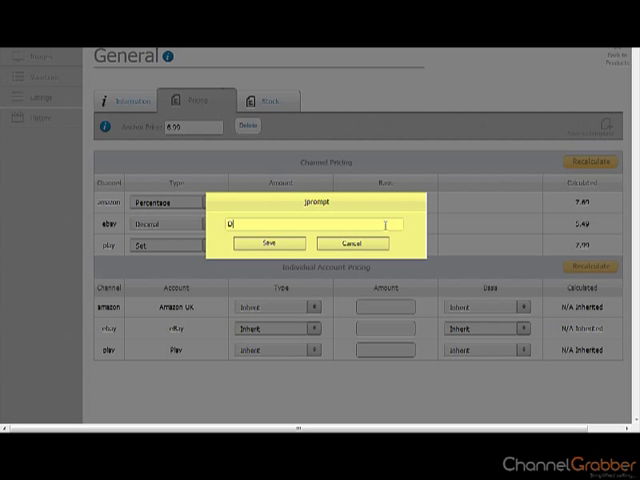
{"action": "type", "text": "Disney_x"}
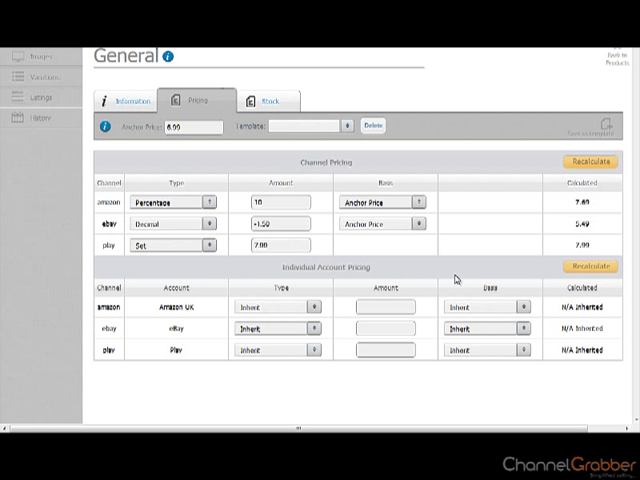
{"action": "mouse_move", "coordinate": [280, 108]}
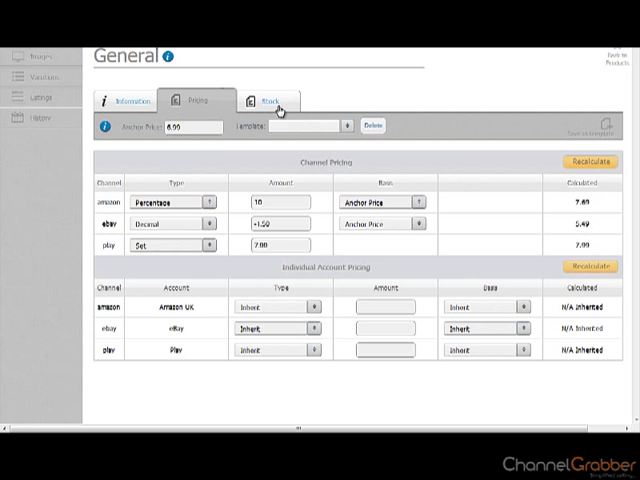
Record stock in warehouse Main, bay 4, shelf 2, cost 2.00, alert level 1 and a supplier
{"action": "left_click", "coordinate": [270, 100]}
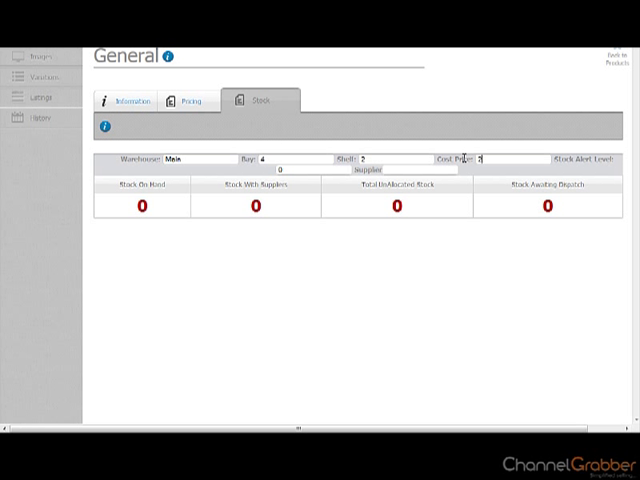
{"action": "type", "text": ".00"}
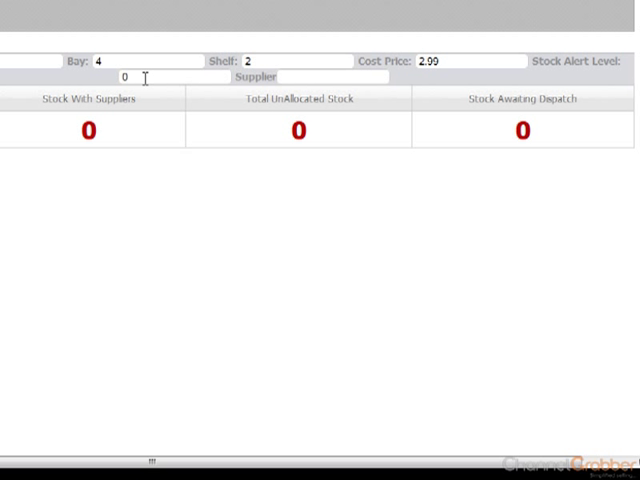
{"action": "type", "text": "1"}
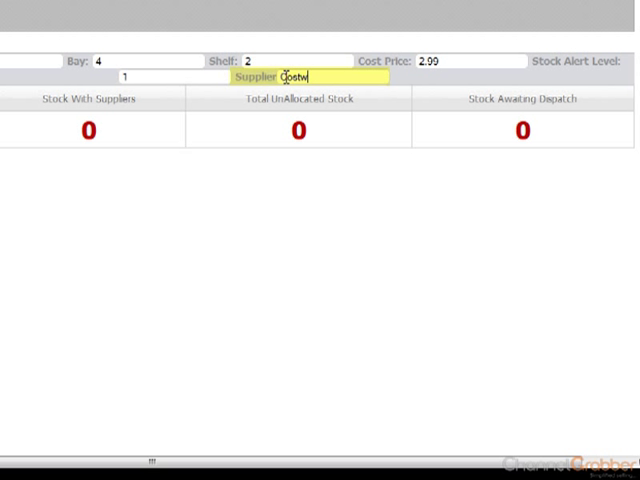
{"action": "type", "text": "ise Ltd"}
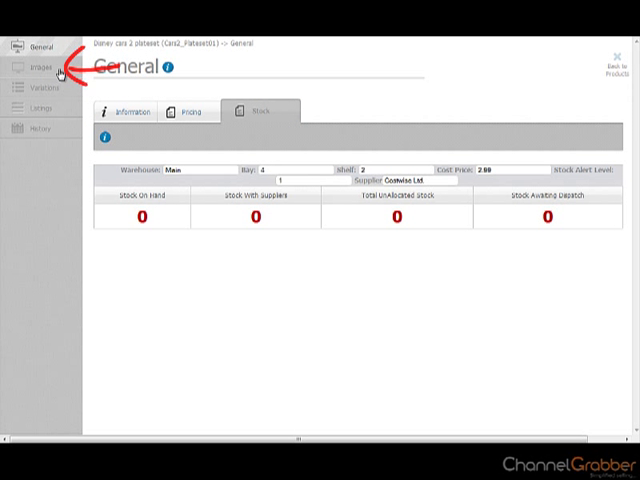
Upload the Disney_Cars2_Placemat picture to the product's images
{"action": "left_click", "coordinate": [40, 68]}
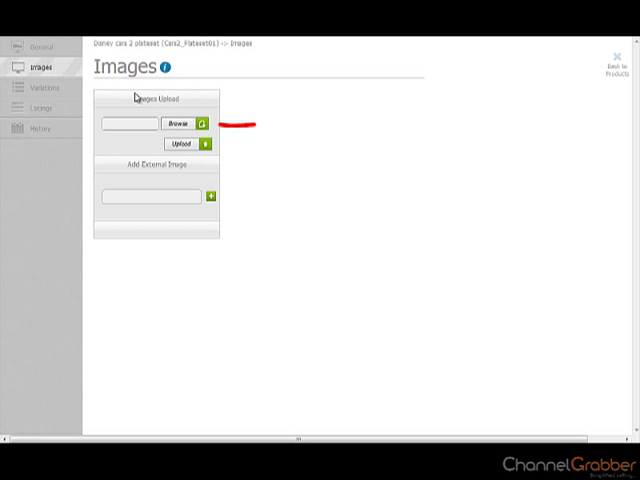
{"action": "left_click", "coordinate": [184, 124]}
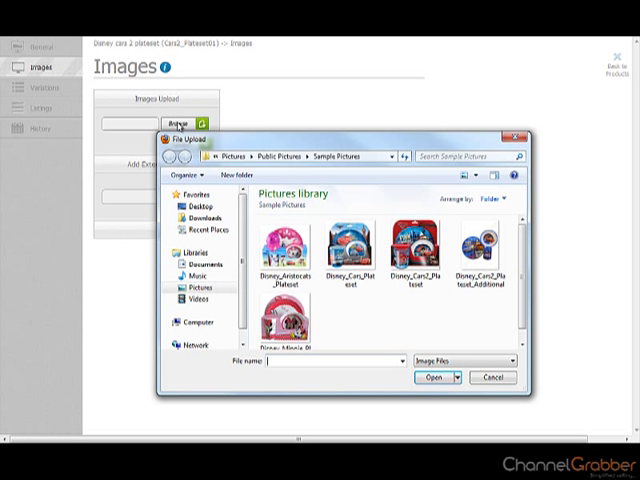
{"action": "left_click", "coordinate": [412, 250]}
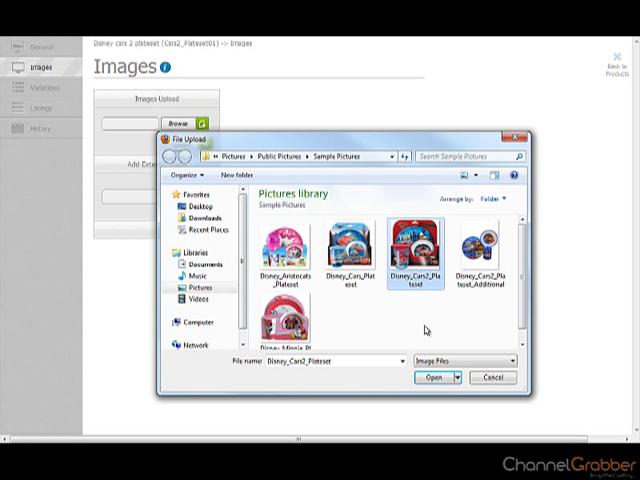
{"action": "left_click", "coordinate": [430, 378]}
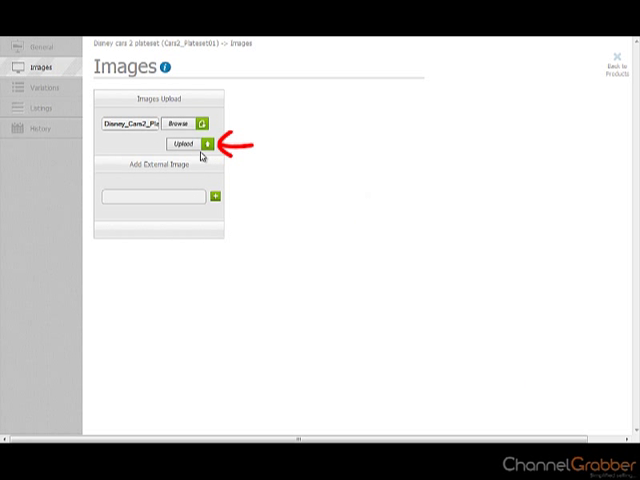
{"action": "left_click", "coordinate": [184, 144]}
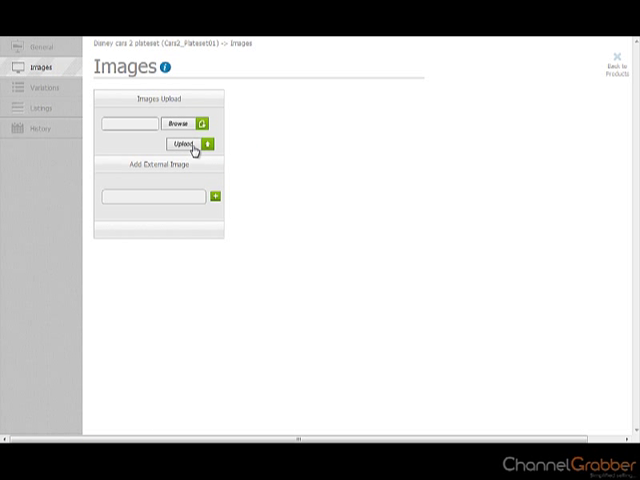
{"action": "left_click", "coordinate": [184, 144]}
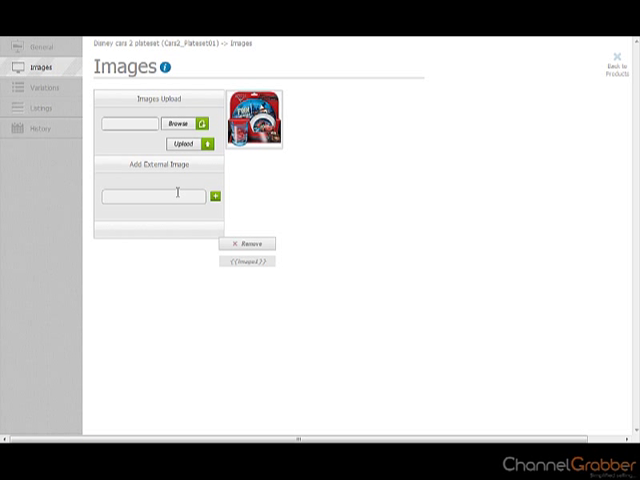
{"action": "left_click", "coordinate": [150, 196]}
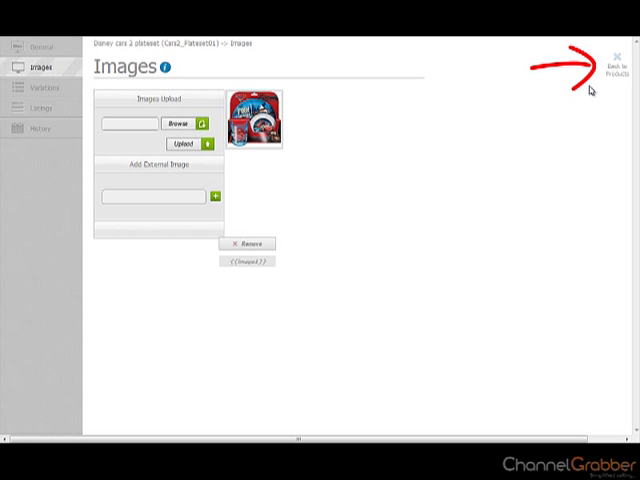
Return to the Products list showing the new placemat with quantity 4
{"action": "left_click", "coordinate": [616, 62]}
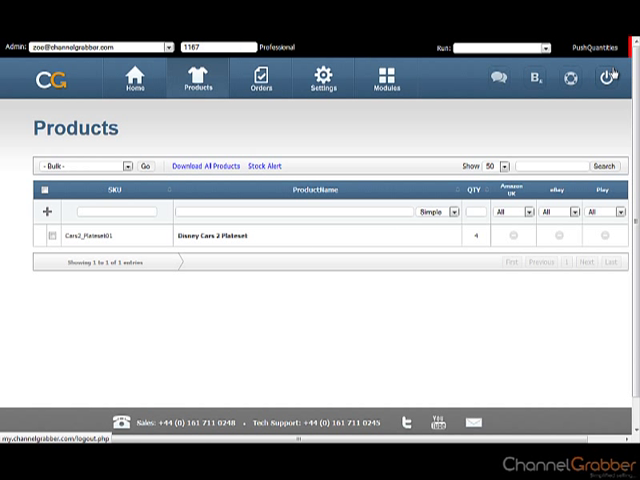